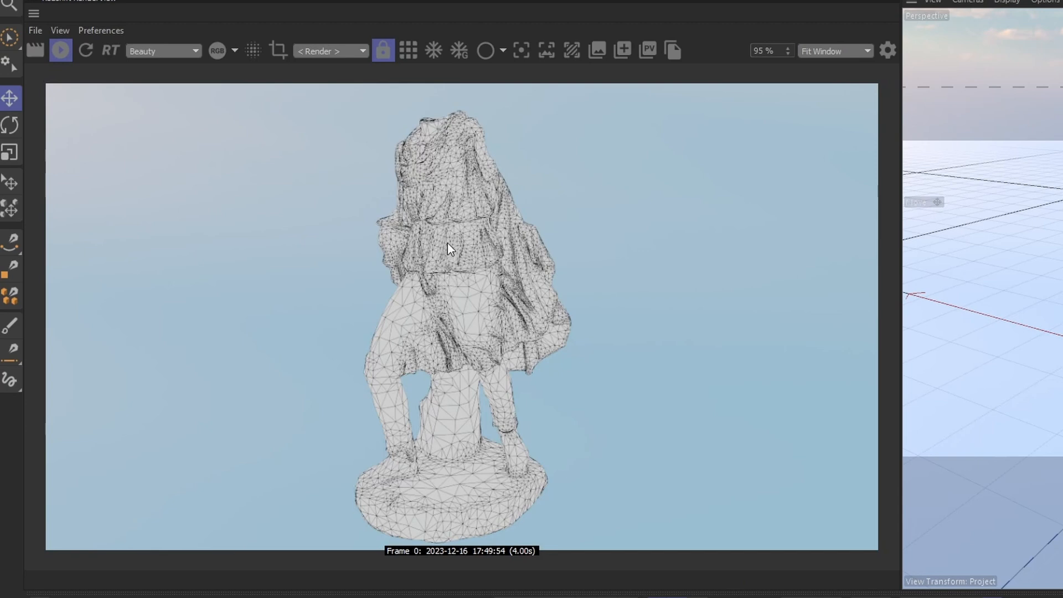
mouse_move(415, 260)
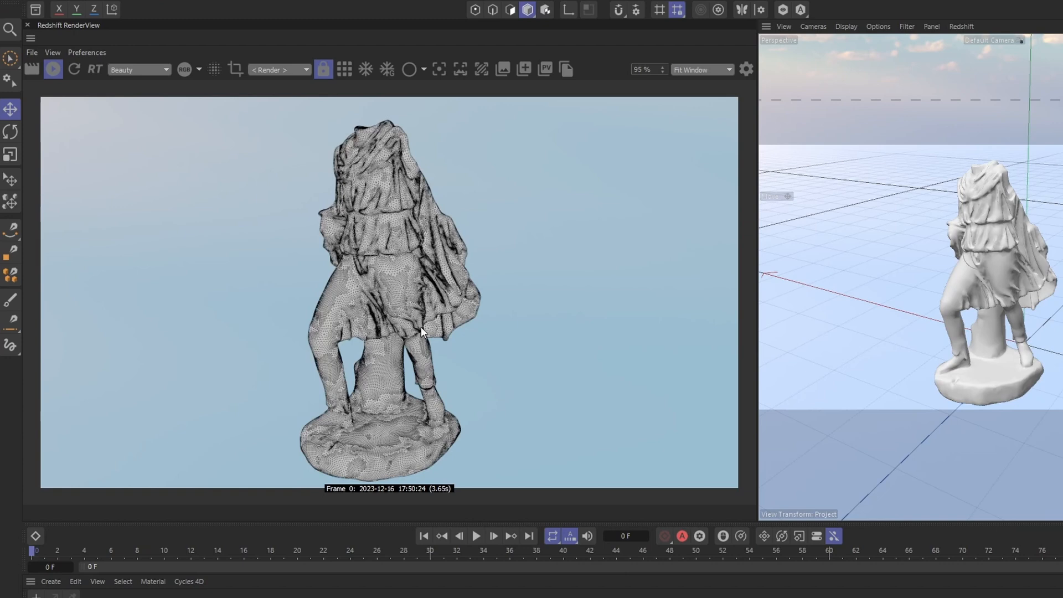
mouse_move(381, 222)
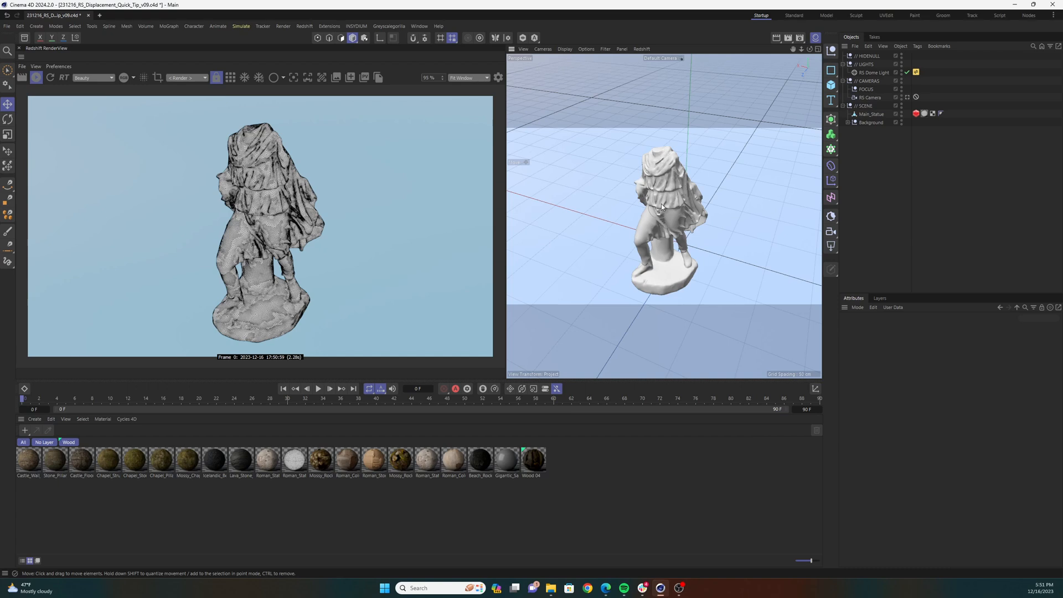
mouse_move(665, 208)
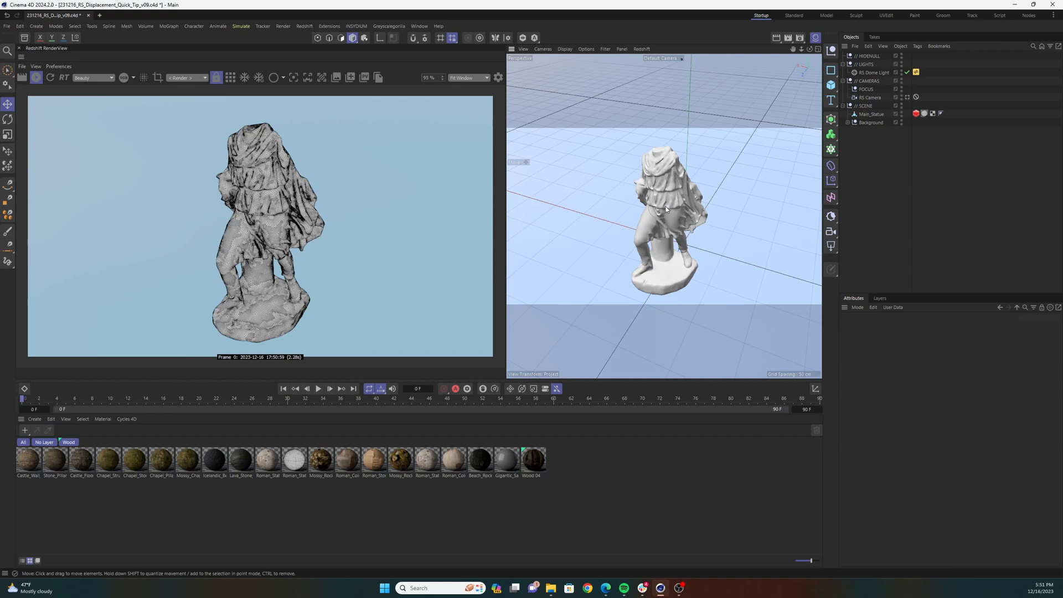
mouse_move(664, 210)
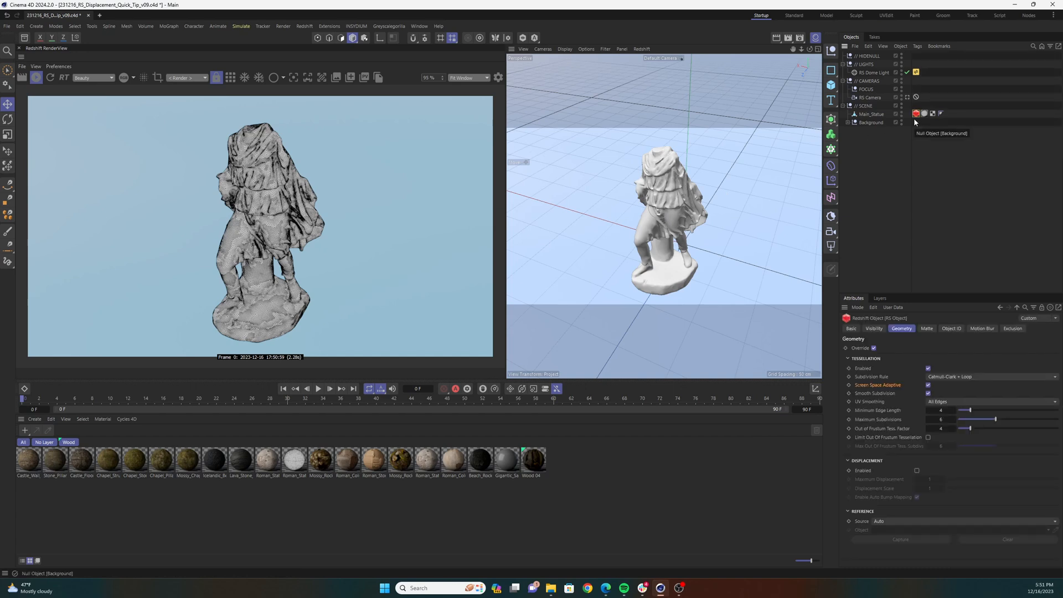
mouse_move(915, 113)
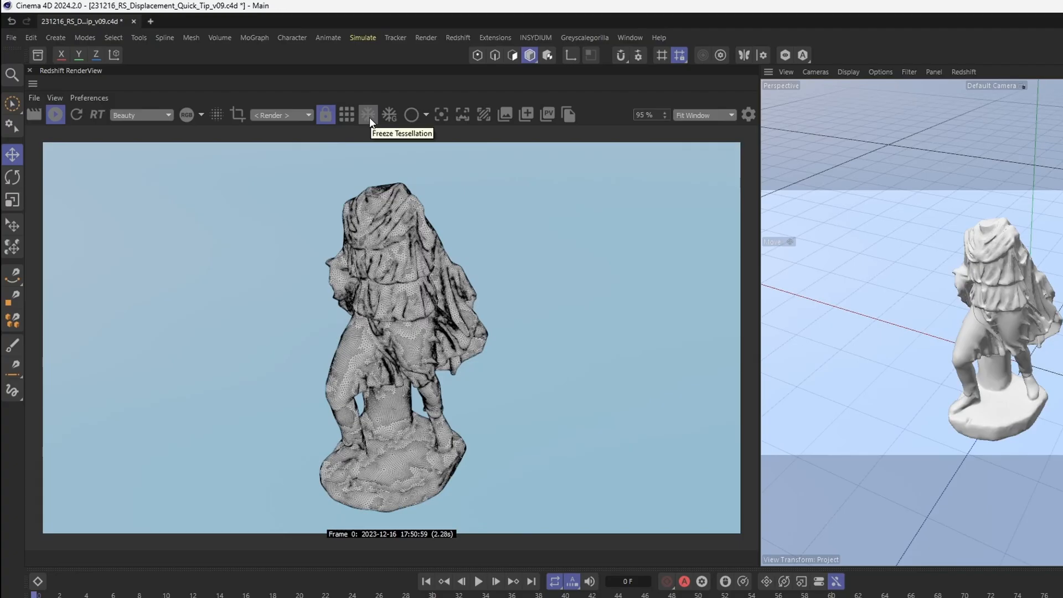
Step: Enable Freeze Tessellation in the Redshift RenderView while IPR renders the statue
click(367, 114)
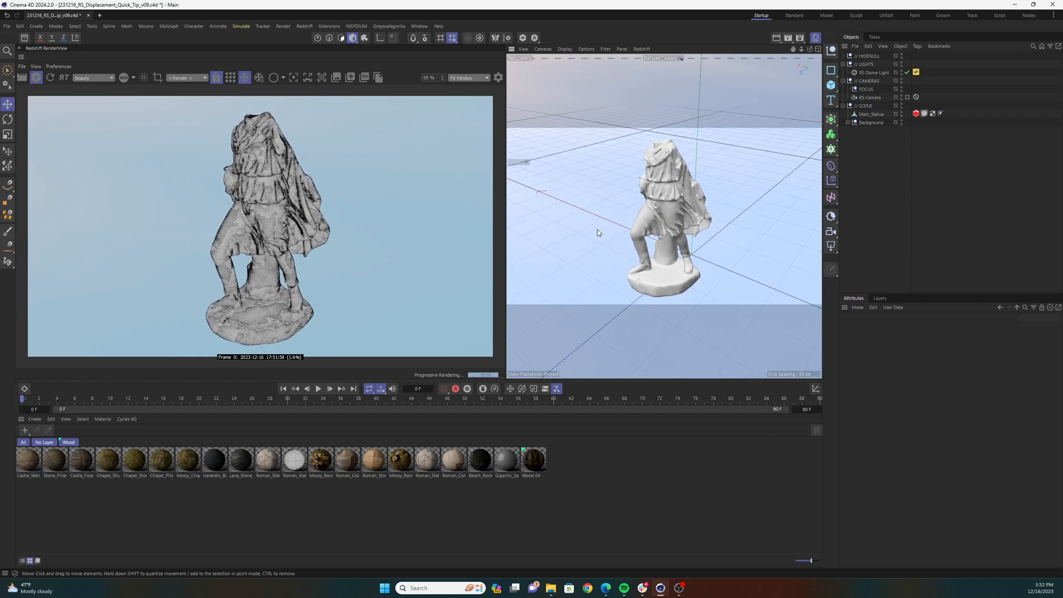
mouse_move(671, 213)
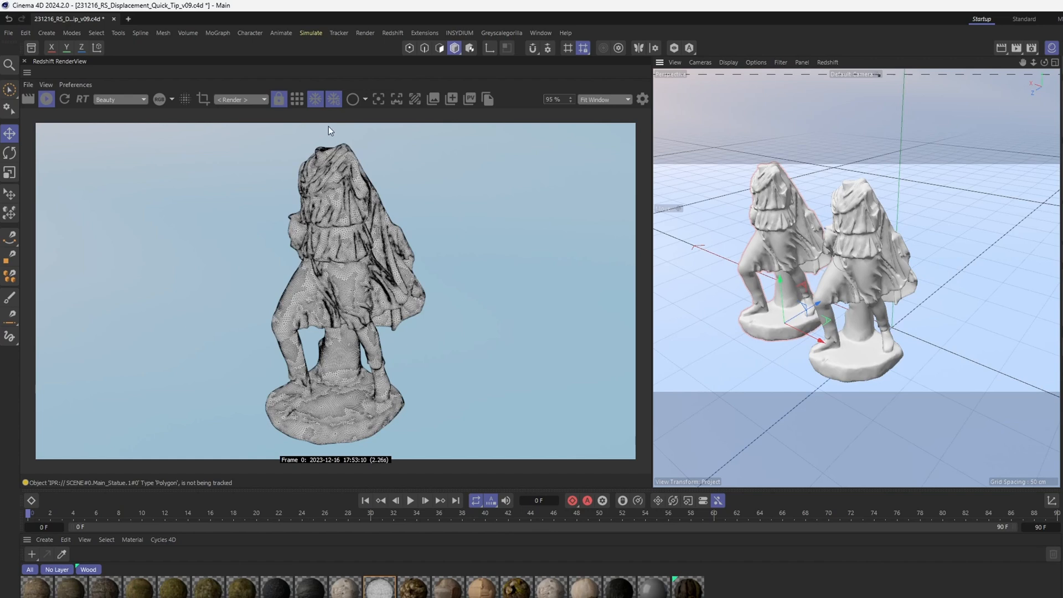
Step: Duplicate Main_Statue and observe the copy is not tracked by the frozen render
click(333, 98)
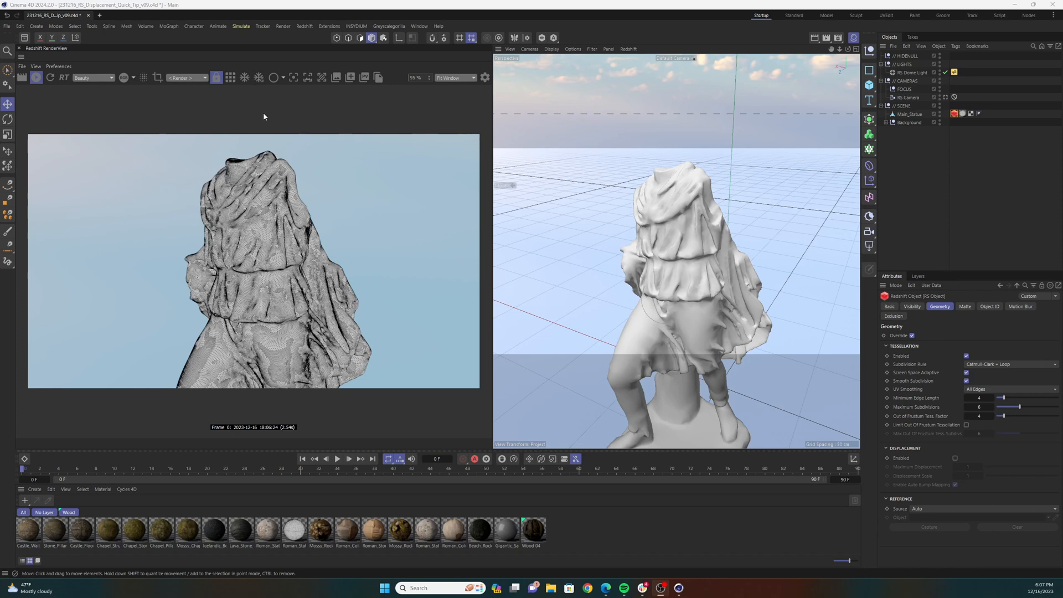
mouse_move(259, 113)
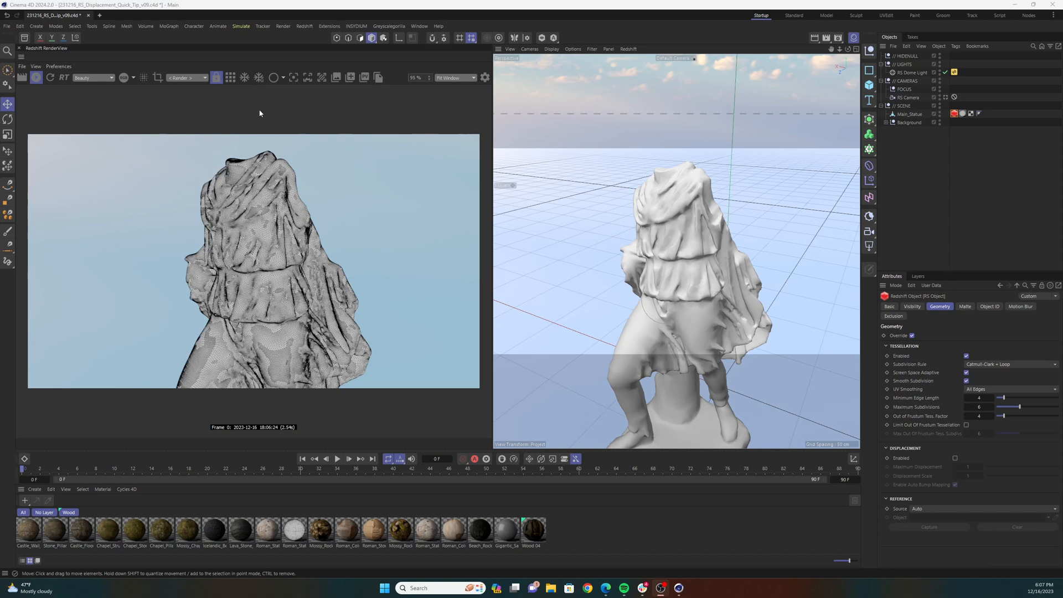
mouse_move(263, 116)
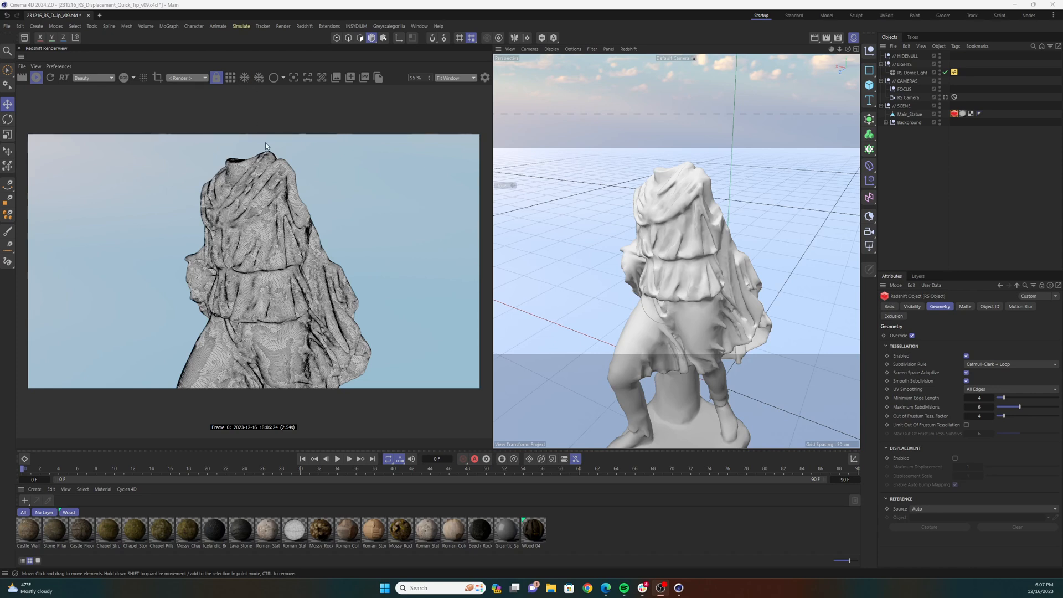
mouse_move(276, 145)
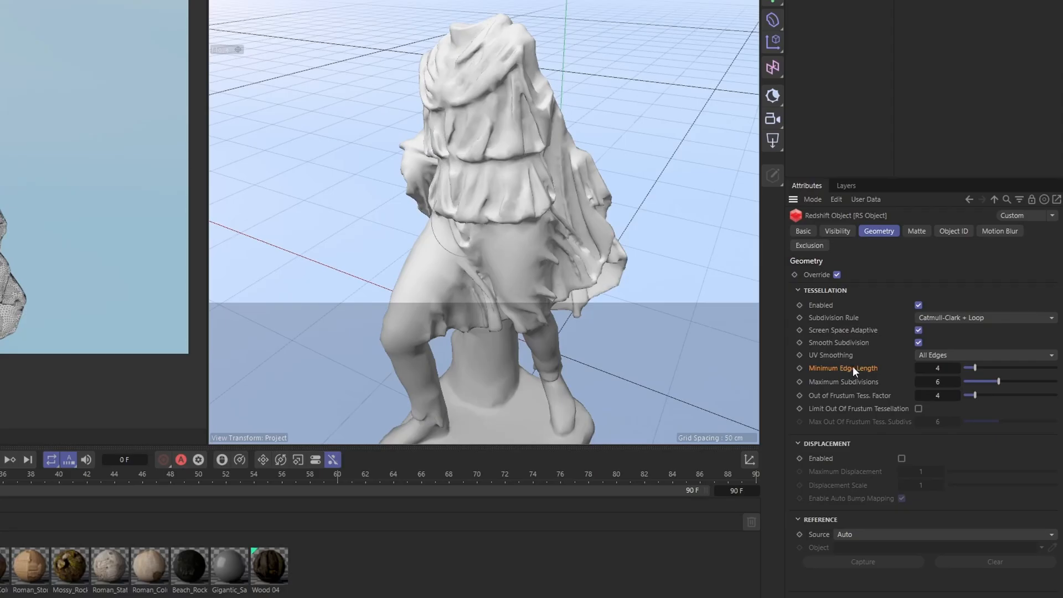
mouse_move(905, 375)
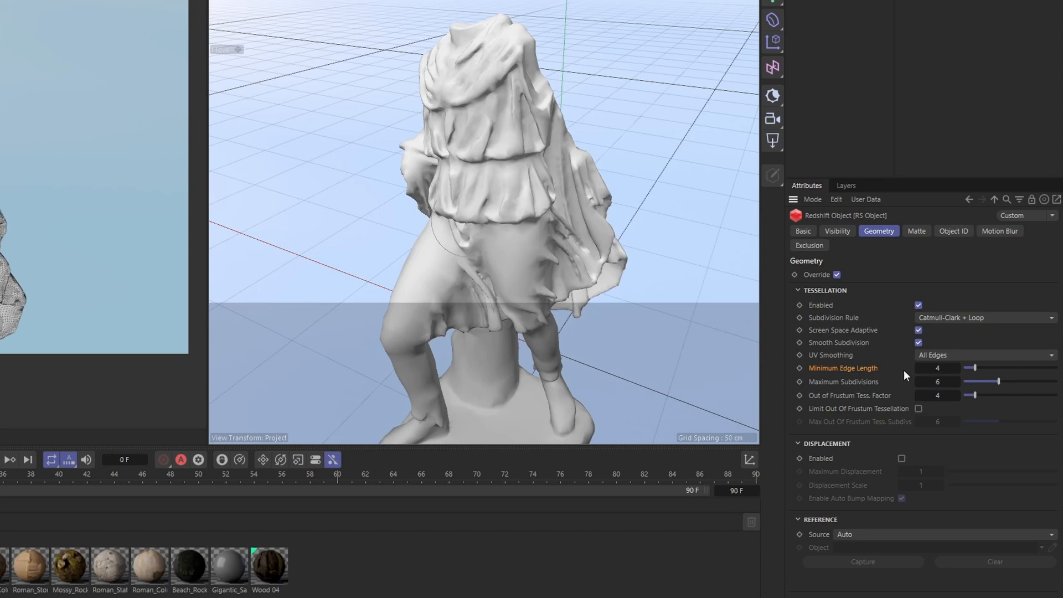
mouse_move(852, 370)
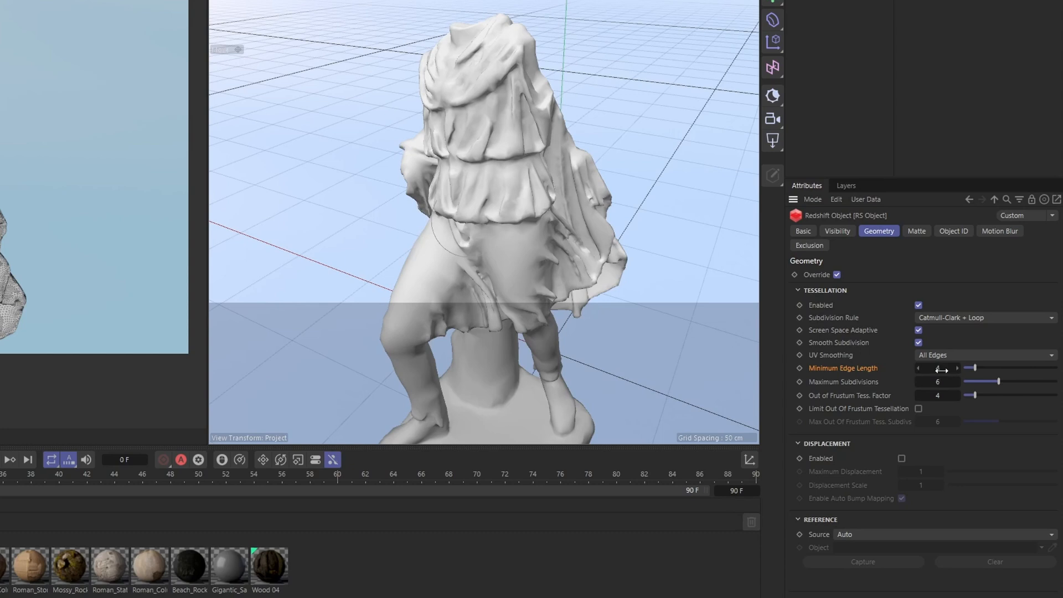
Step: Set the statue's RS Object Minimum Edge Length from 4 to 12 for coarser tessellation
drag(941, 367, 939, 367)
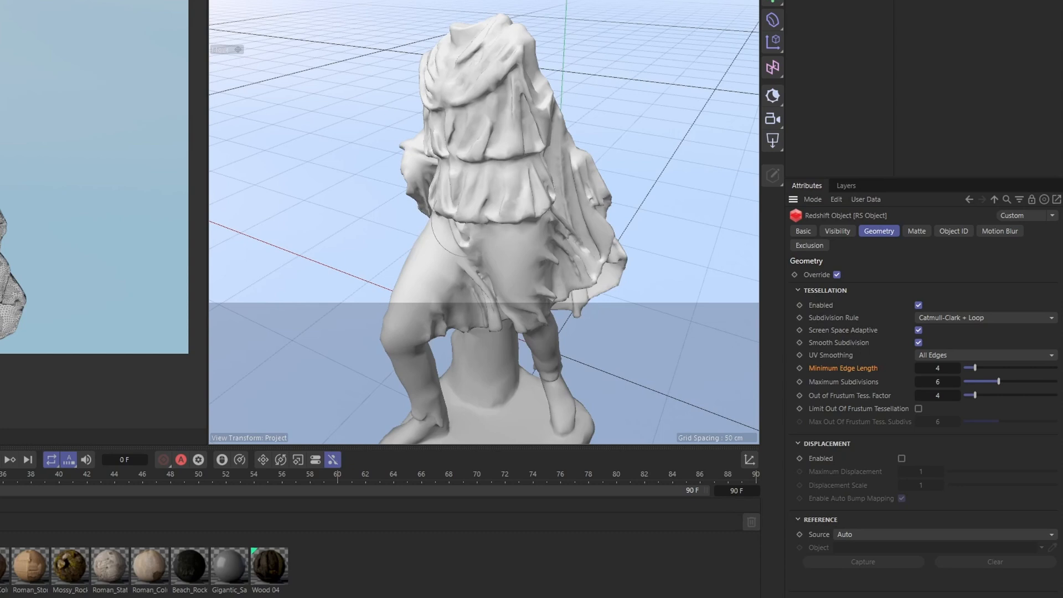
mouse_move(865, 378)
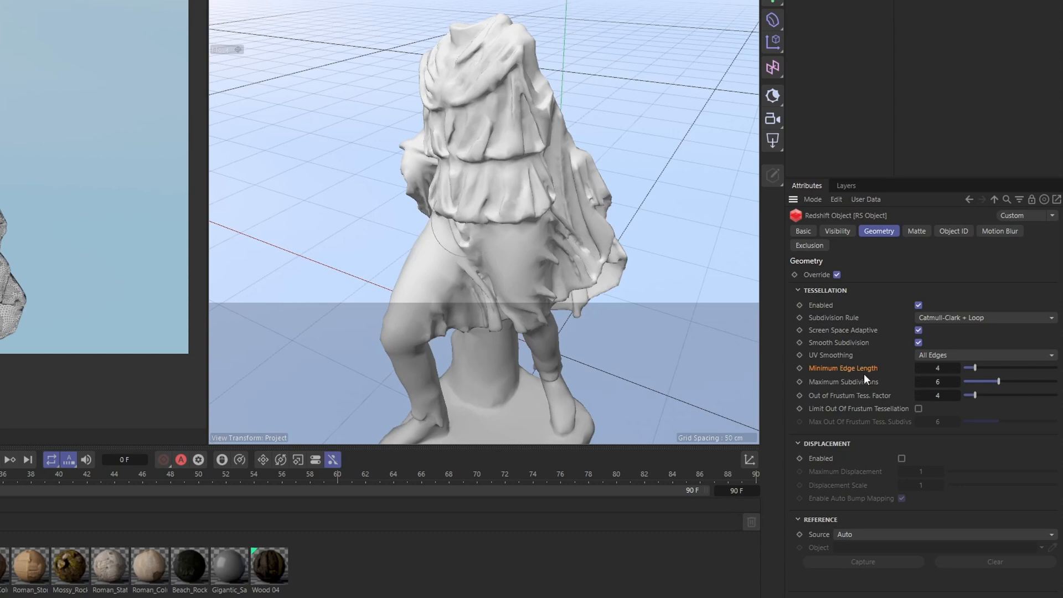
mouse_move(847, 393)
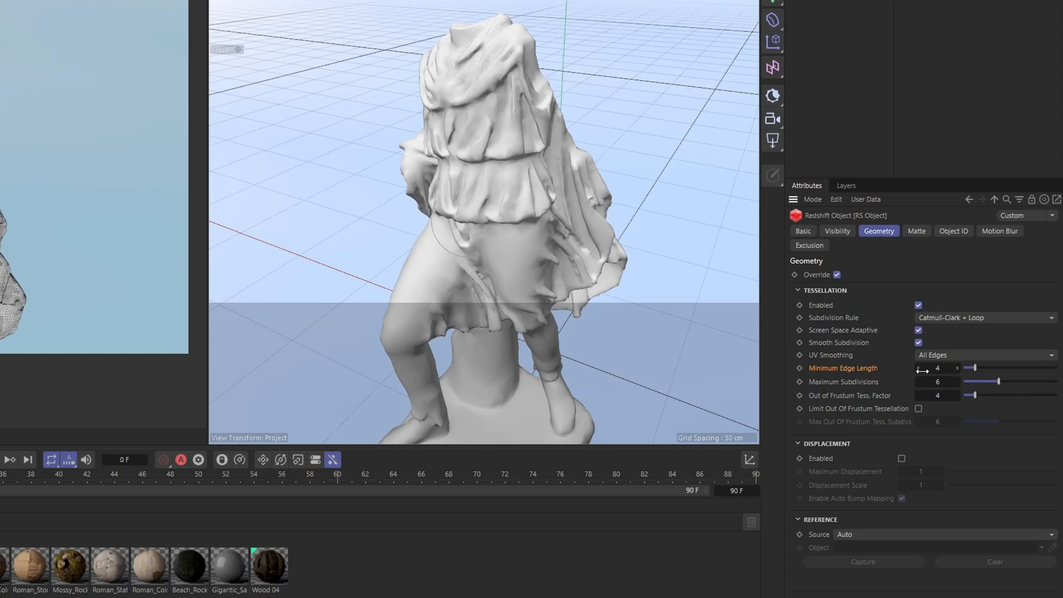
click(937, 368)
text(12)
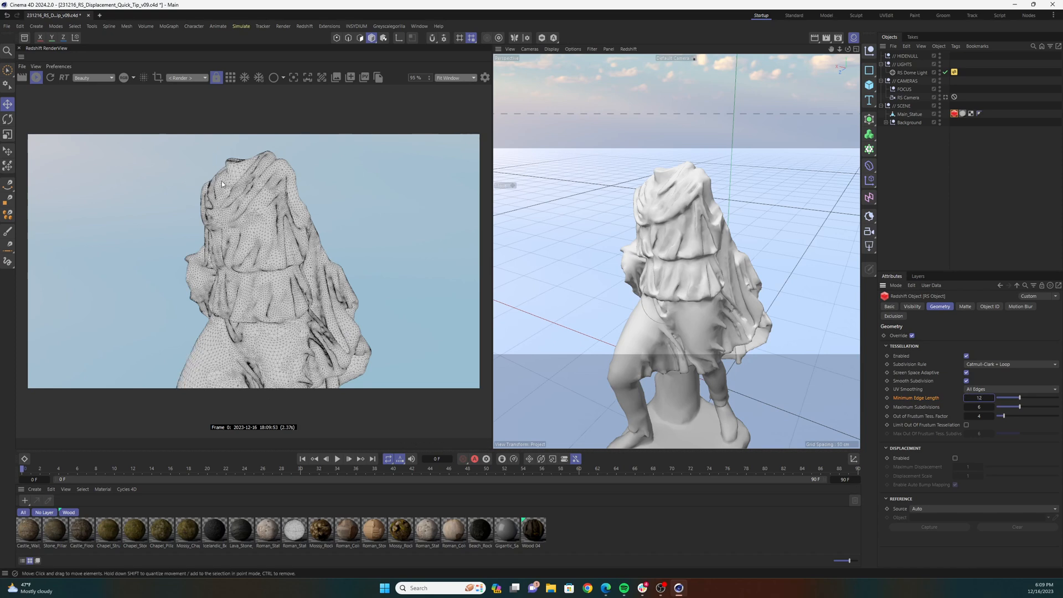
mouse_move(233, 200)
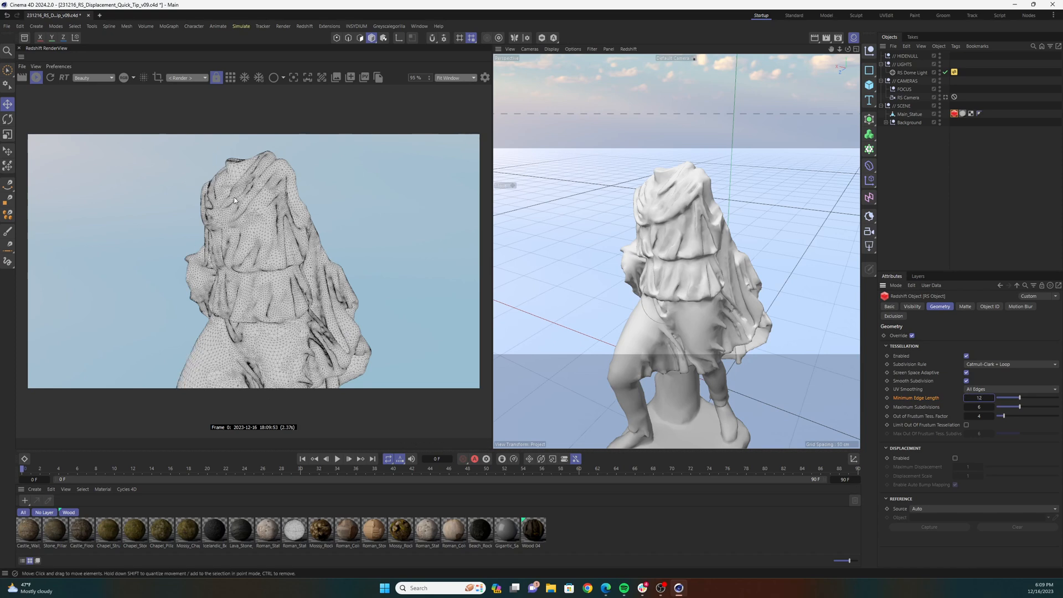
mouse_move(220, 234)
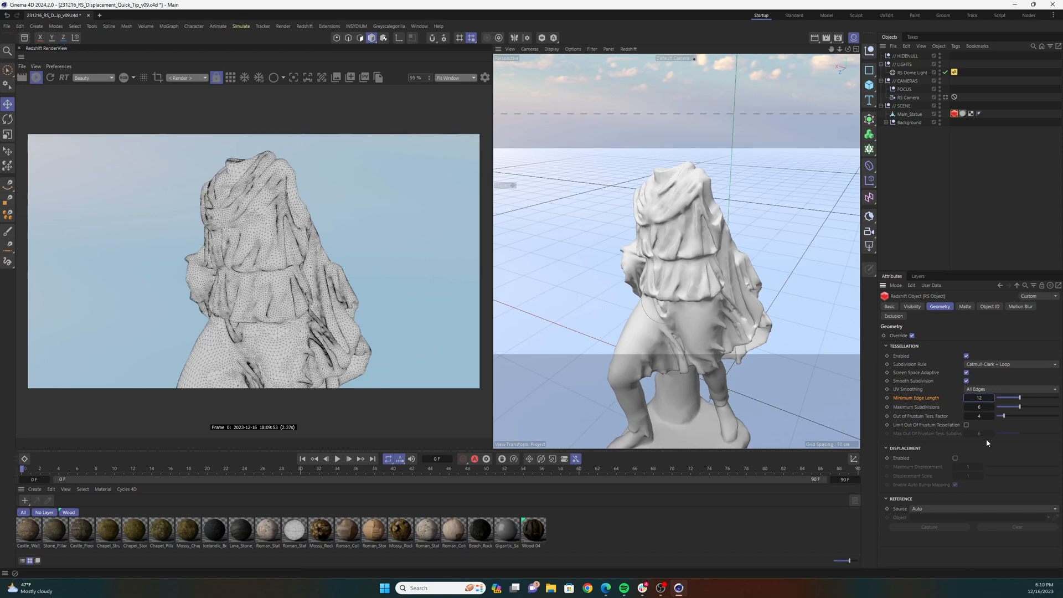
mouse_move(913, 410)
text(4)
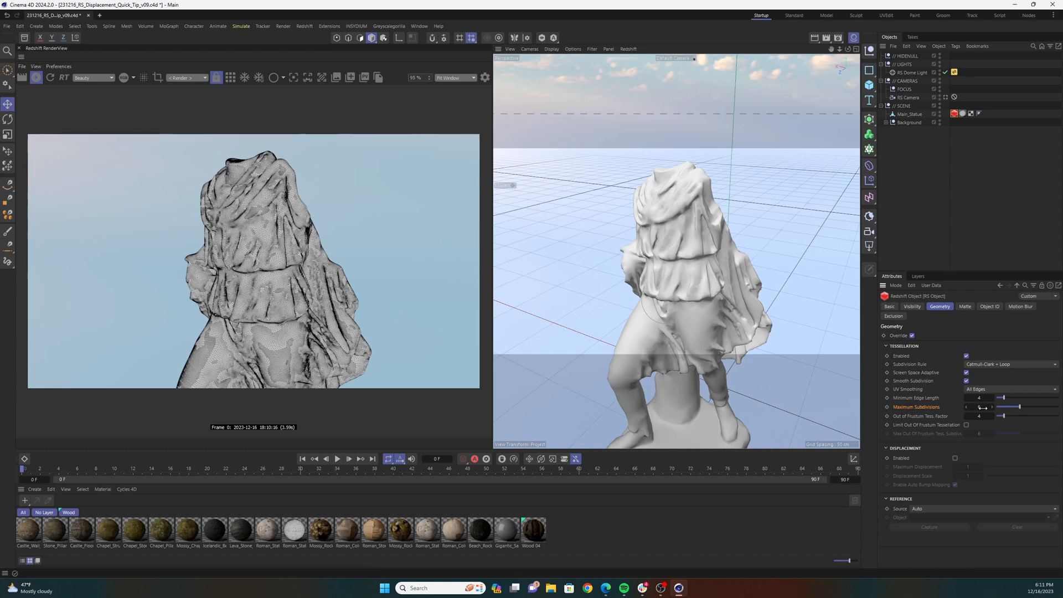
Step: Lower the statue's Maximum Subdivisions to 1, then settle on 2
click(980, 406)
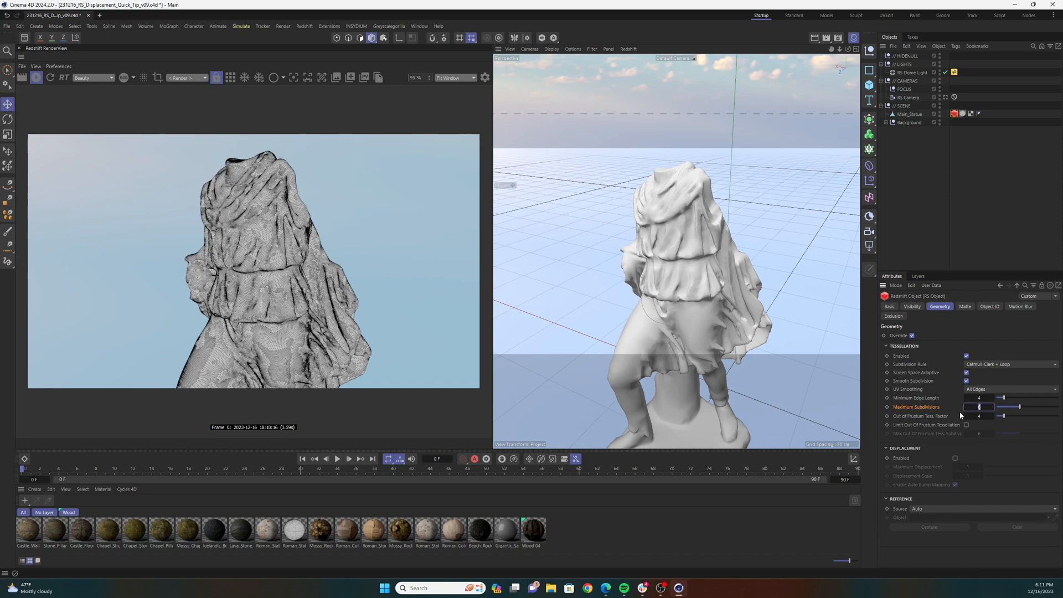
drag(987, 407, 974, 406)
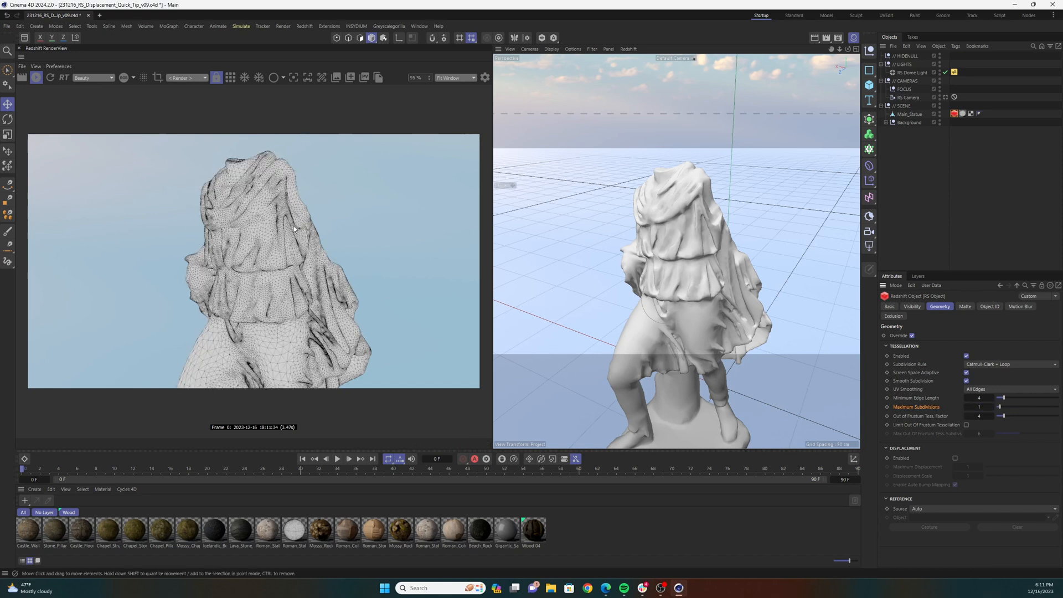
mouse_move(239, 284)
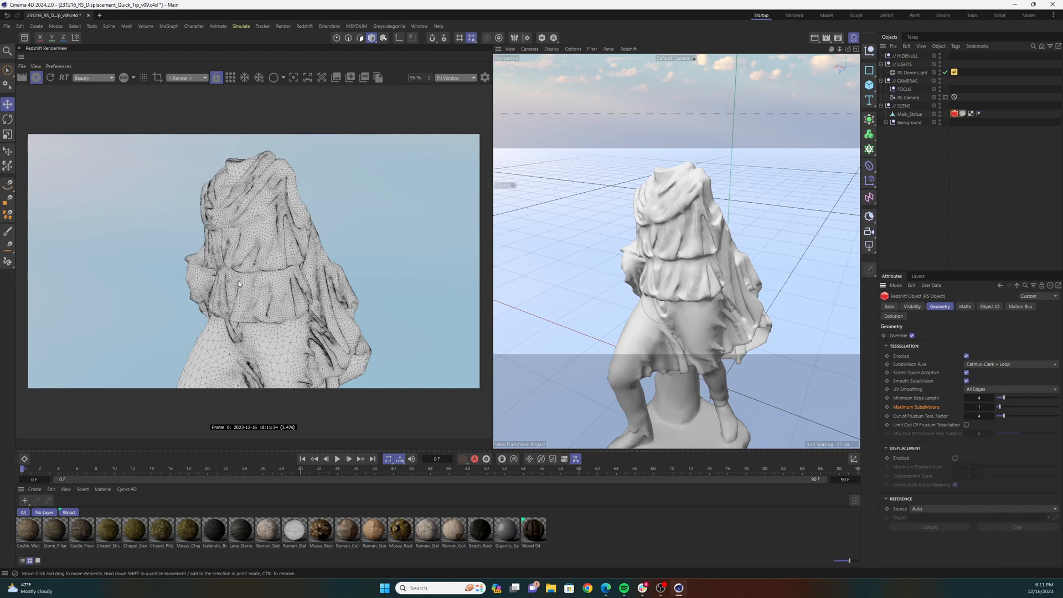
click(977, 406)
text(2)
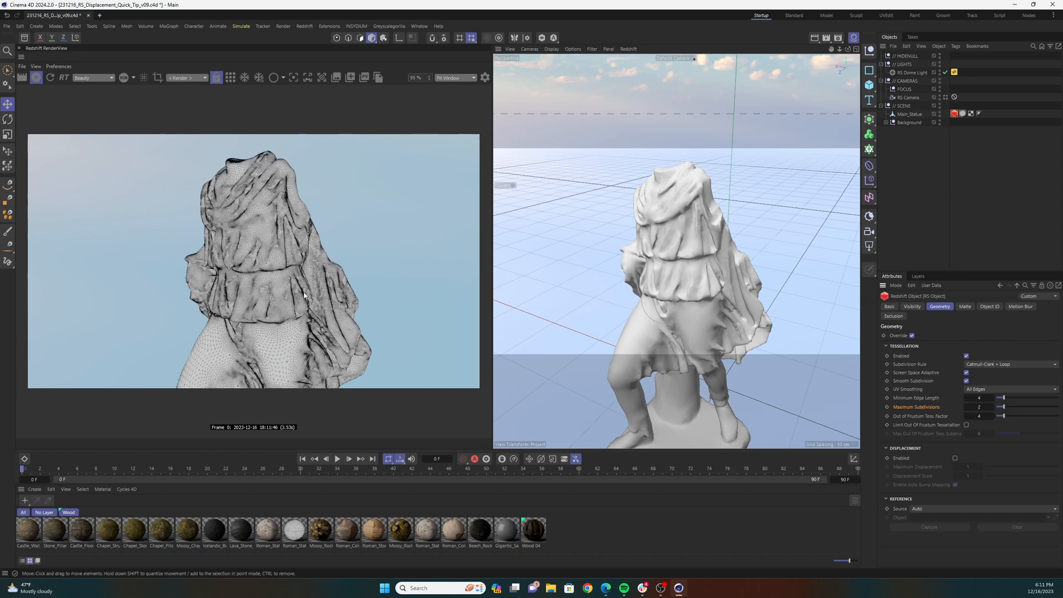
click(979, 406)
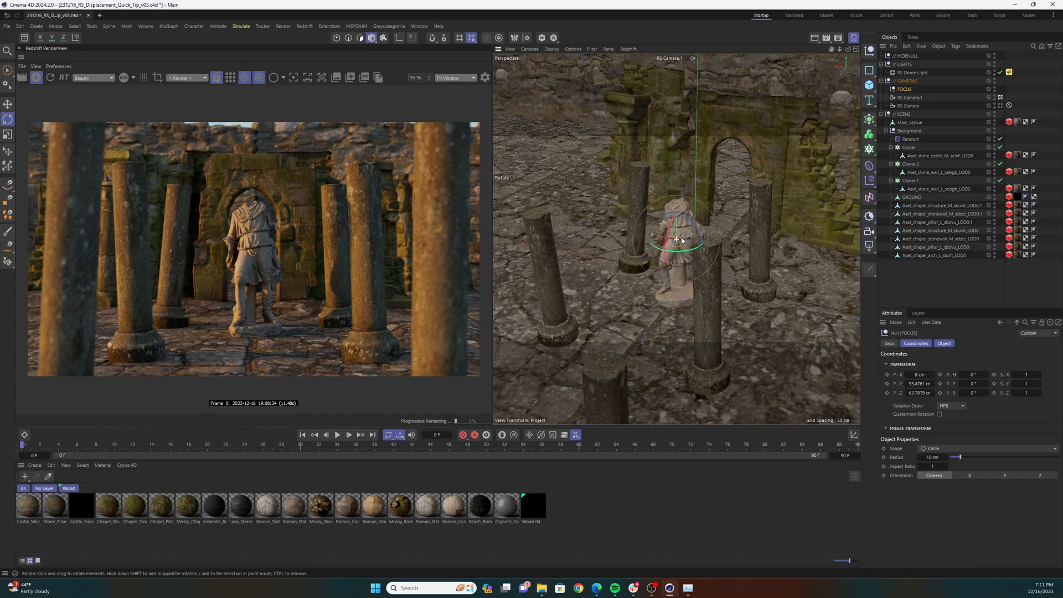
Step: Orbit the viewport camera to frame the statue close up against the chapel wall
drag(677, 241, 690, 178)
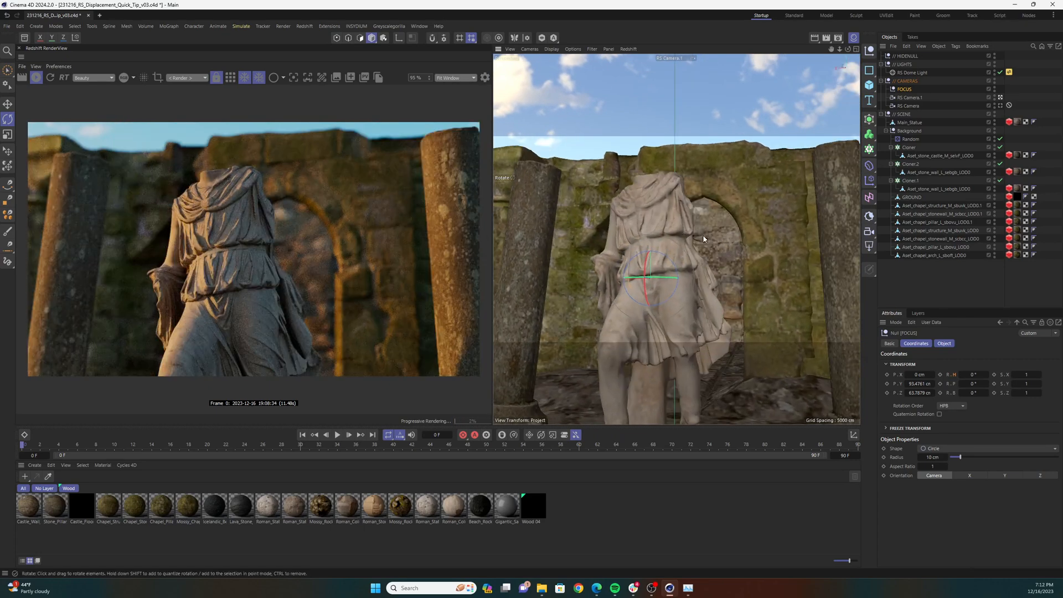
drag(703, 239, 671, 258)
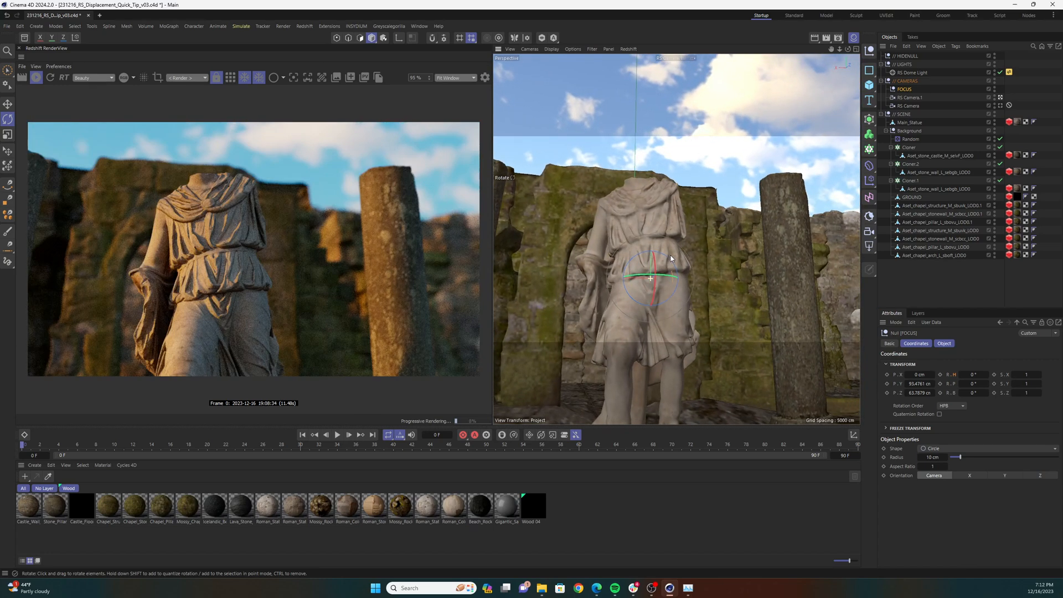